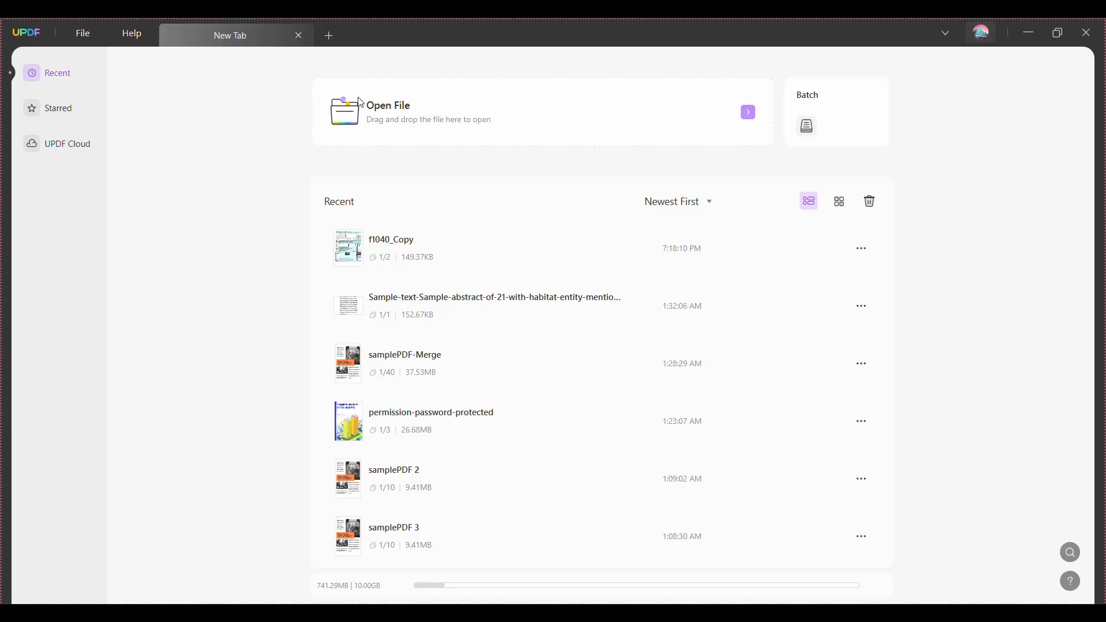
Open 'Untitled design (3)_Copy' PDF from the Downloads folder
click(387, 105)
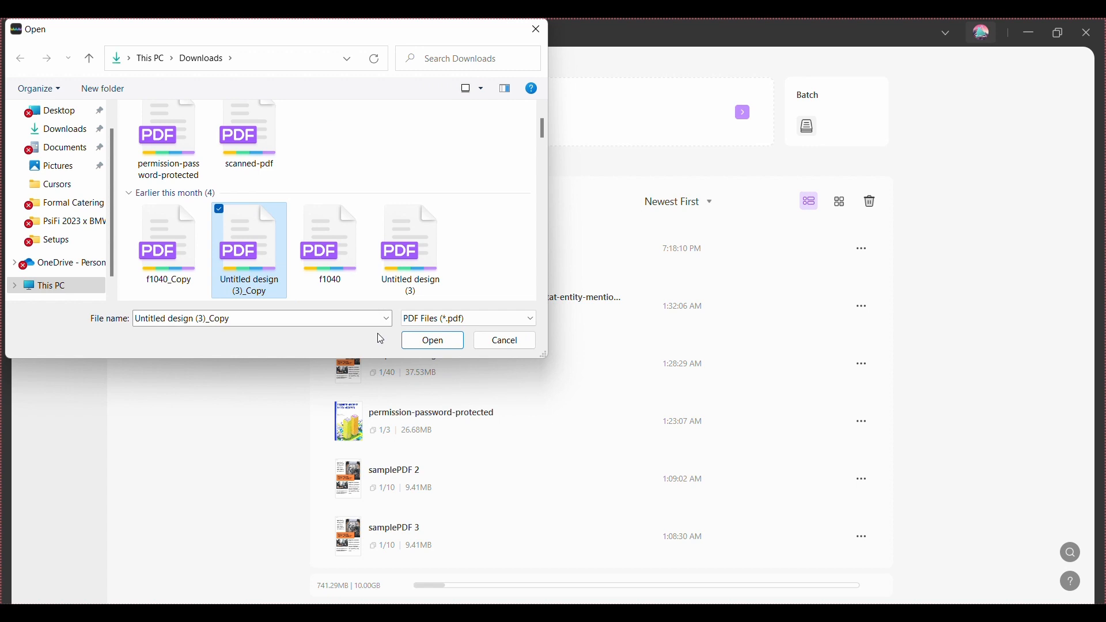
click(432, 340)
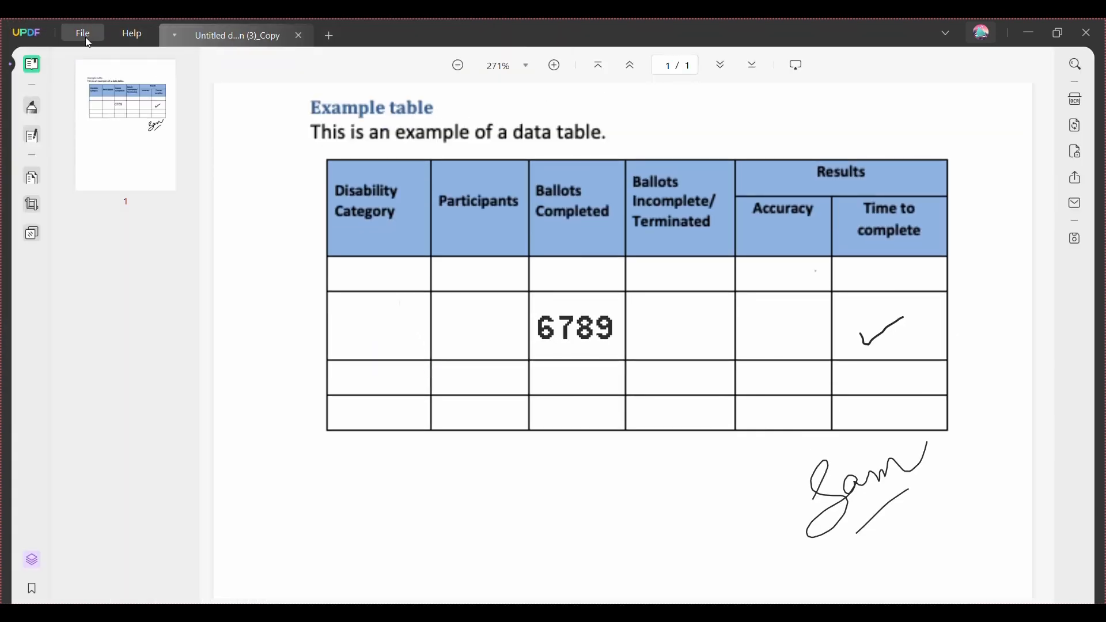
Reach the Print dialog through the File menu
click(83, 34)
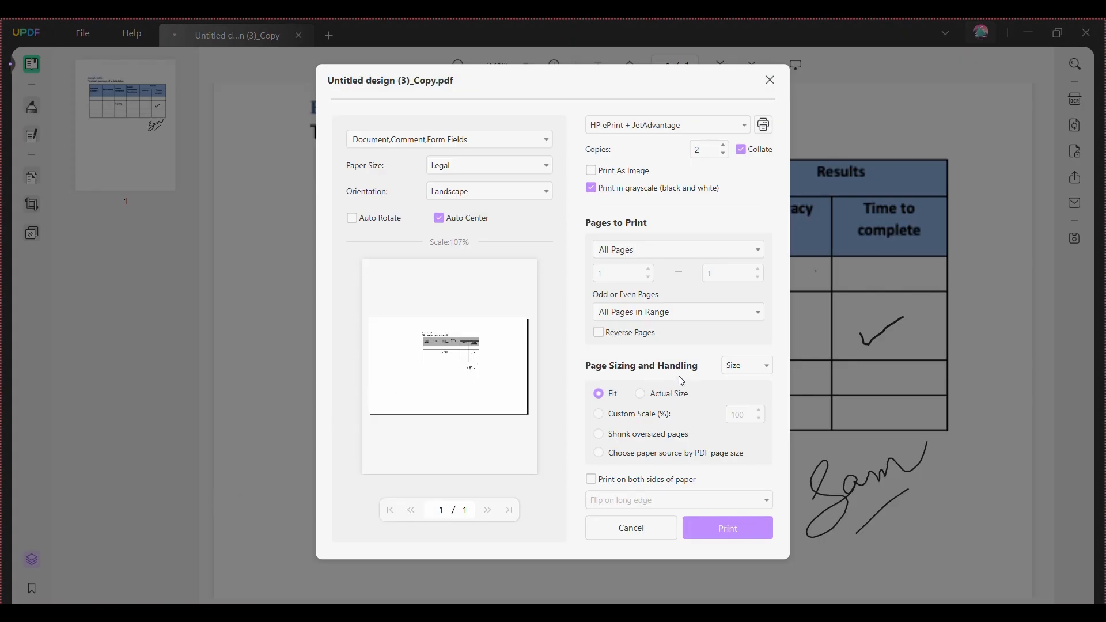
Set Page Sizing and Handling to Booklet with Booklet Subset on Both Sides
click(745, 365)
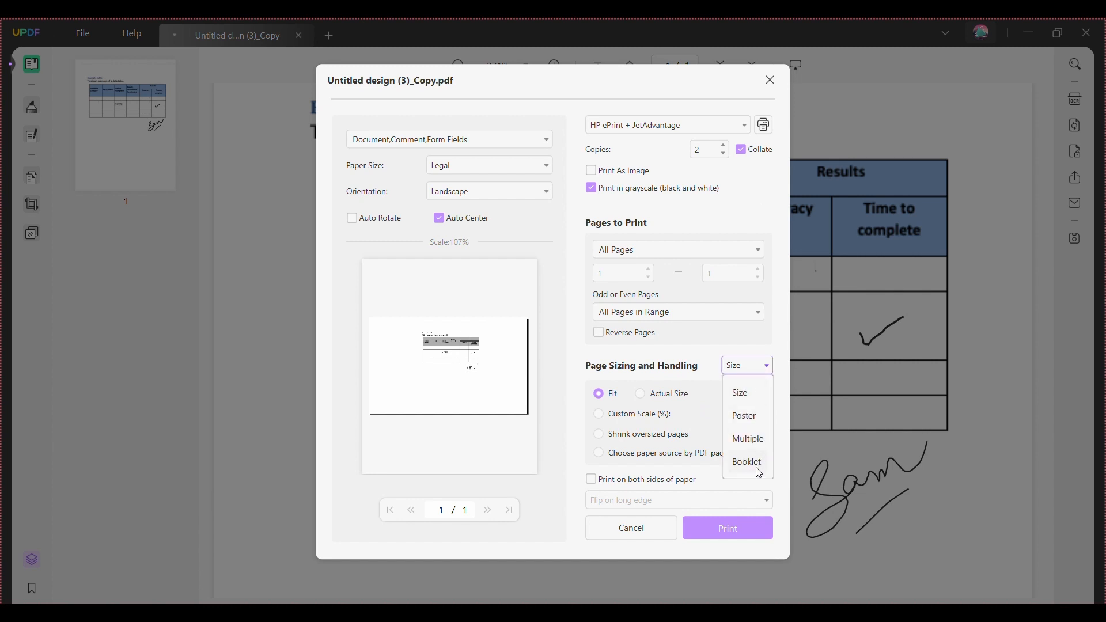
click(745, 462)
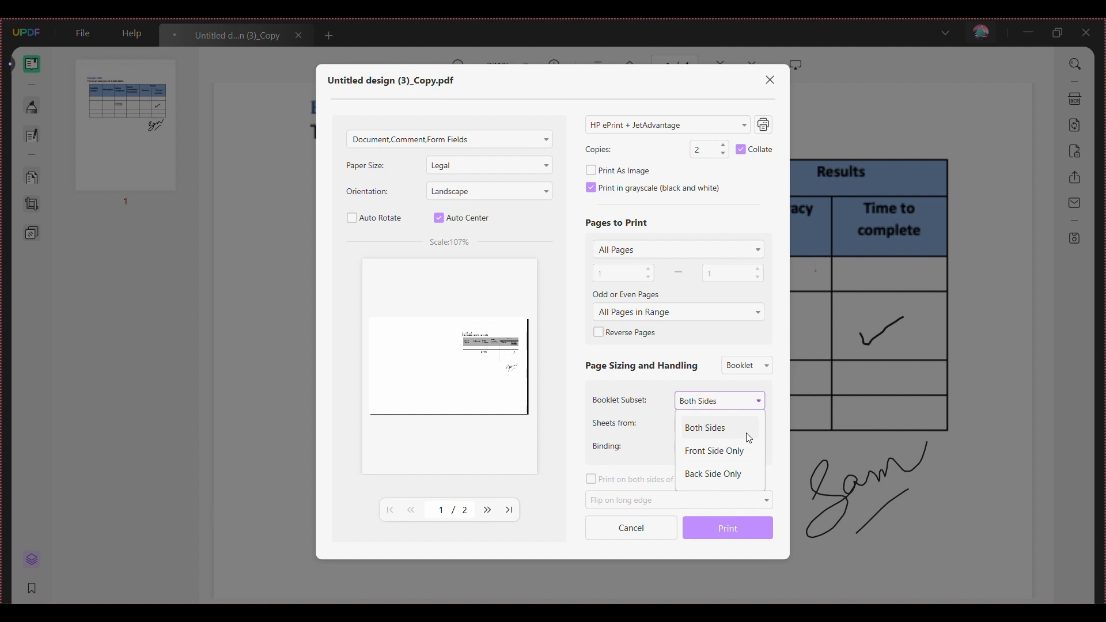
click(703, 427)
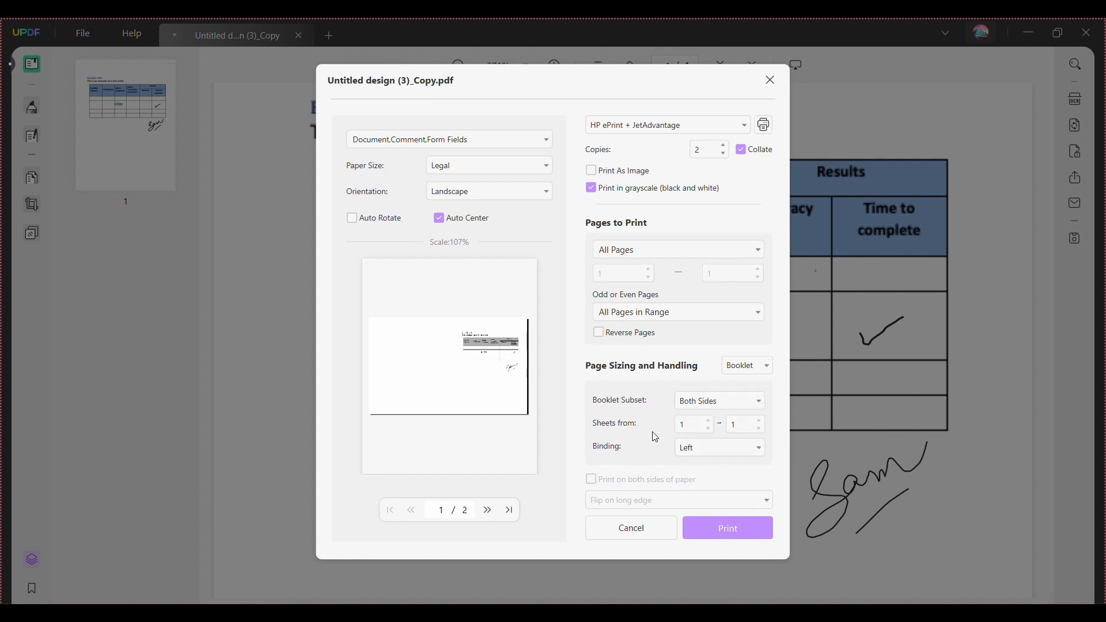